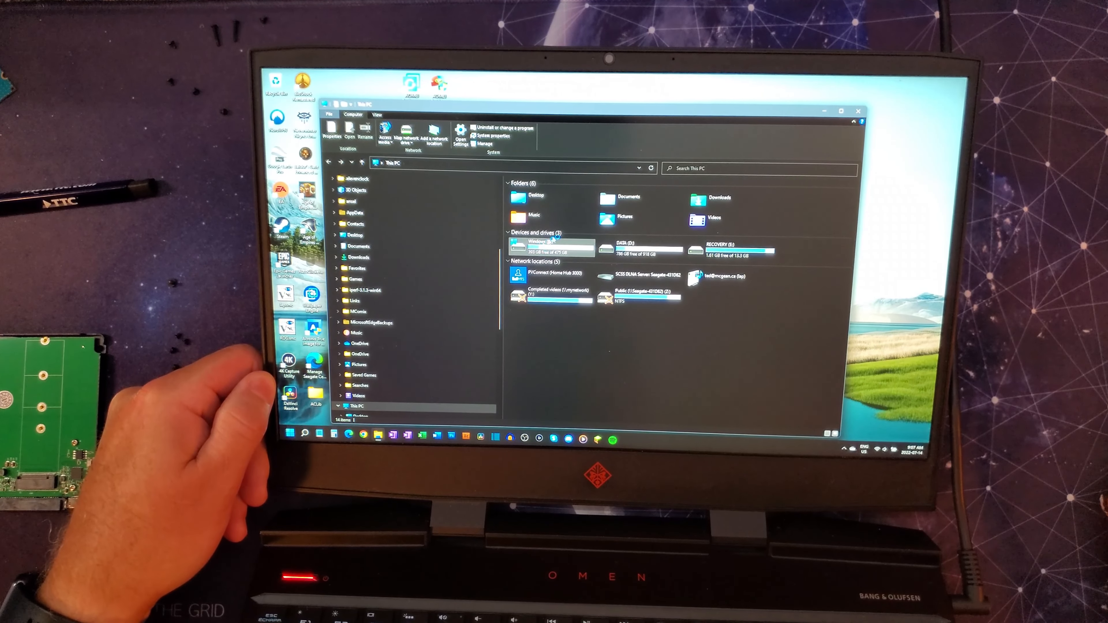
Close the drive overview and bring up the Start button's quick list of system tools.
click(857, 111)
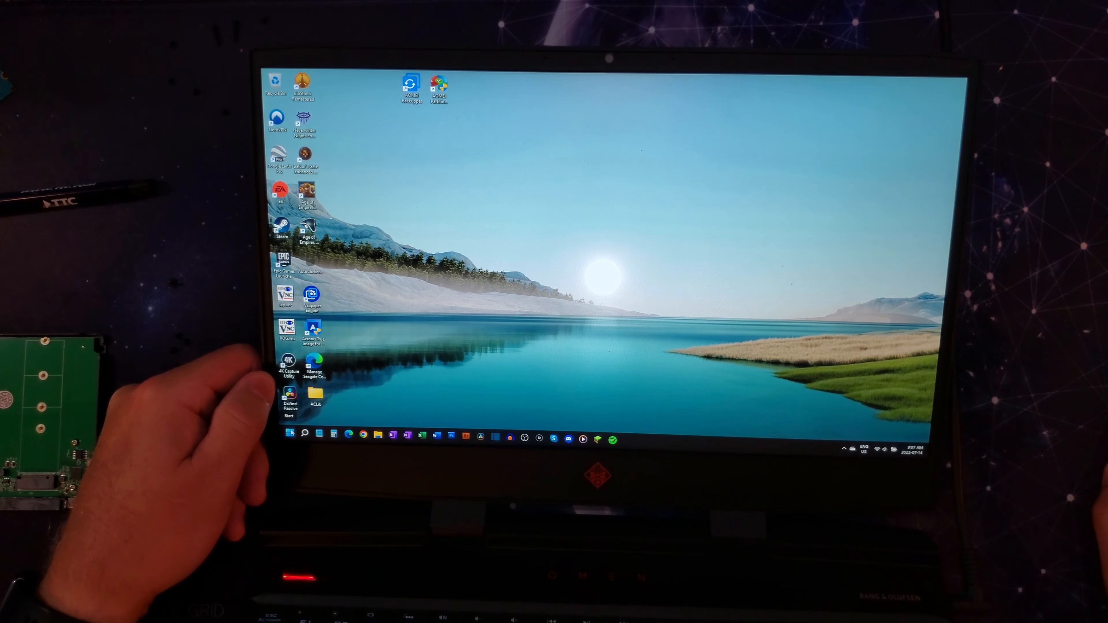
right_click(287, 433)
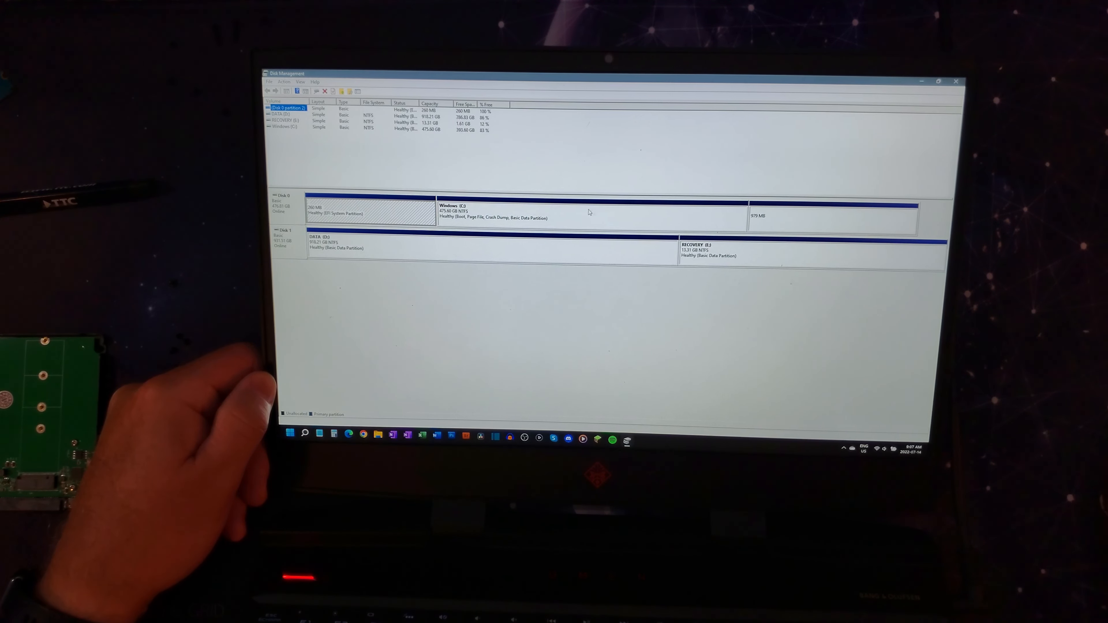
right_click(288, 438)
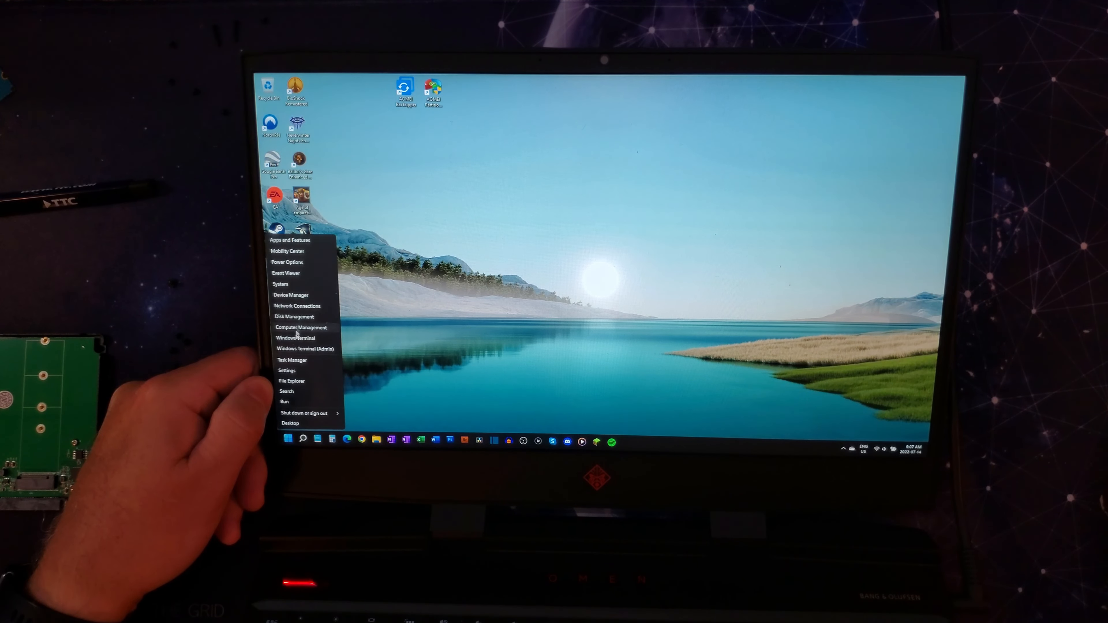
Launch Task Manager's Performance view and check Memory, Disk 1 (HDD) and Disk 0 (C: SSD).
click(290, 359)
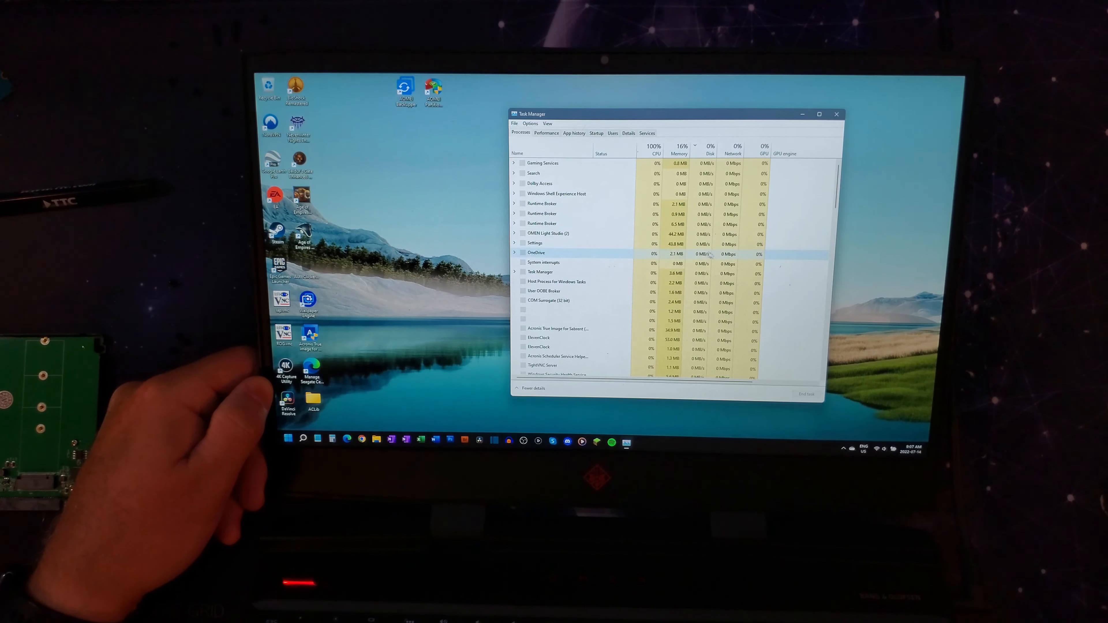
click(545, 133)
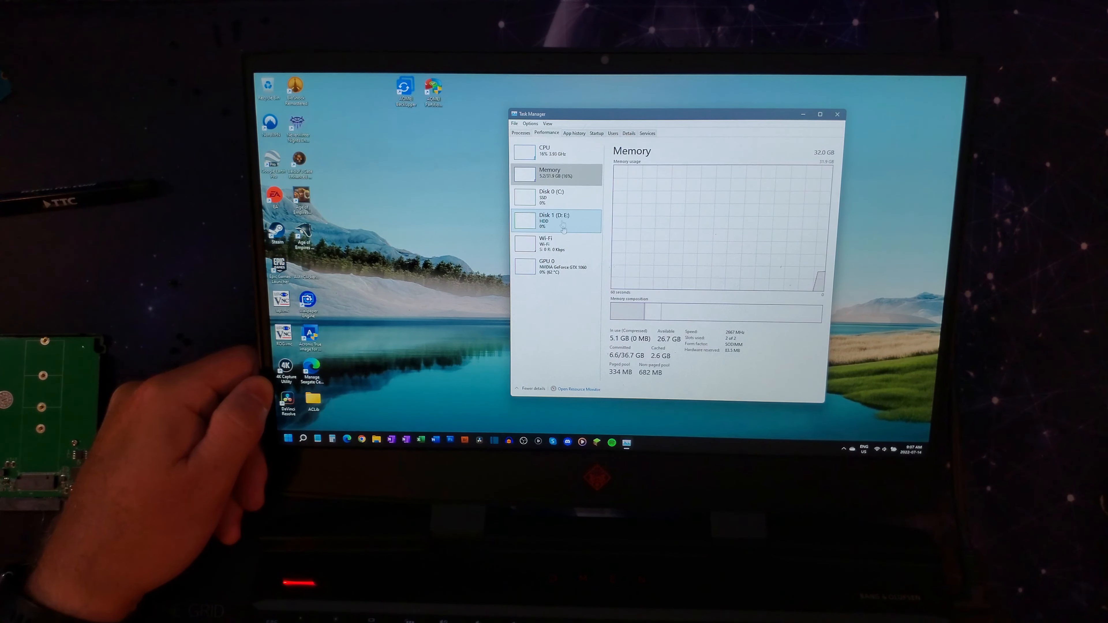
click(558, 197)
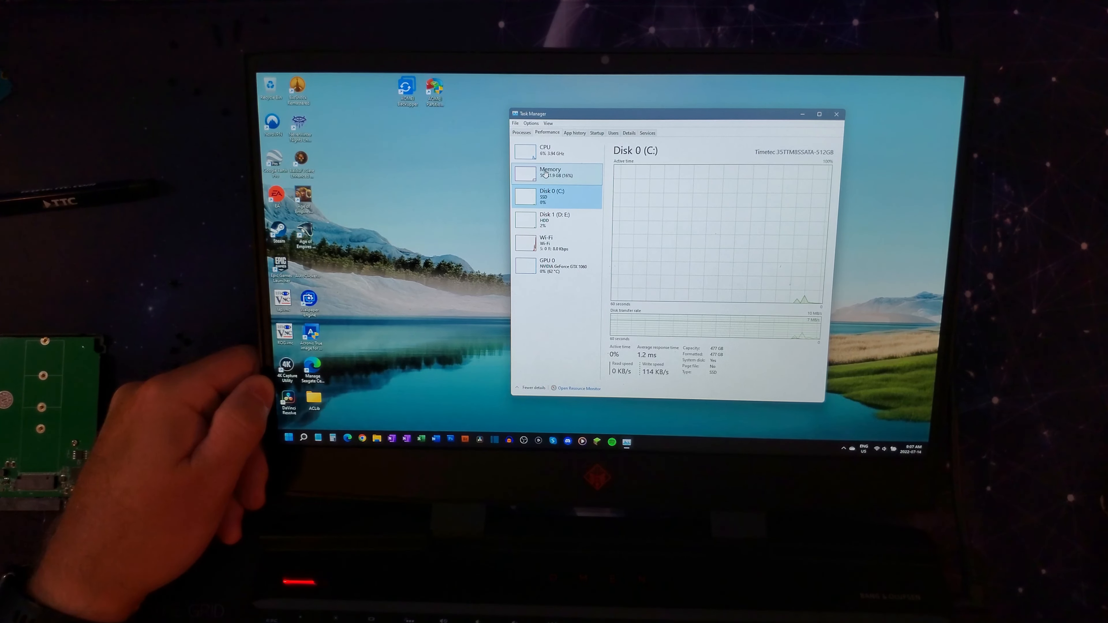
click(550, 172)
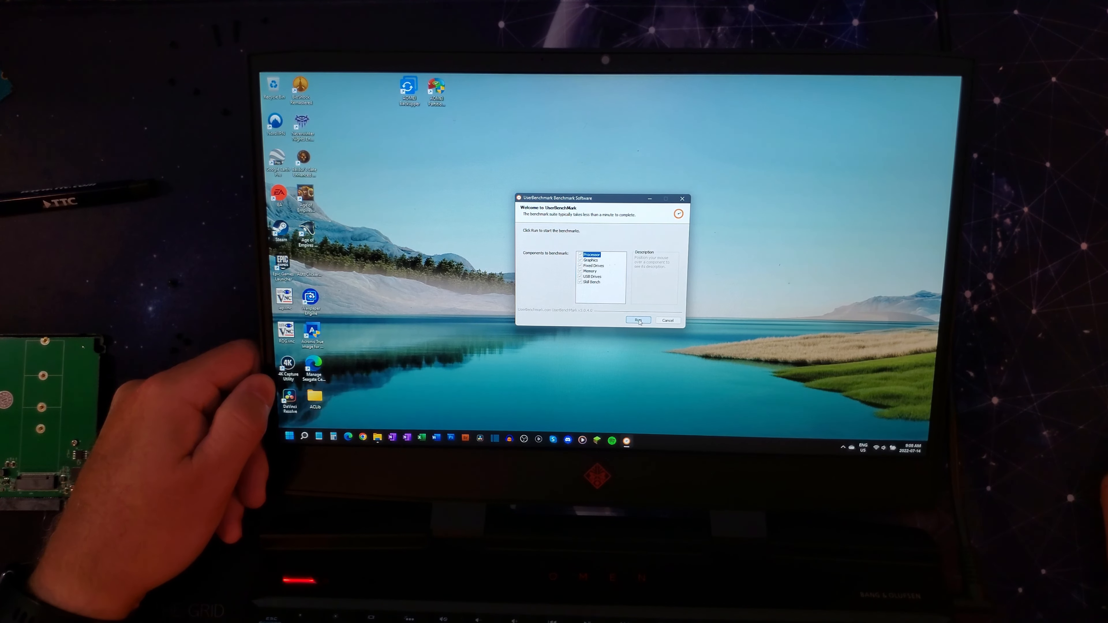
Start the full UserBenchmark run so the Performance Results report opens in the browser.
click(637, 320)
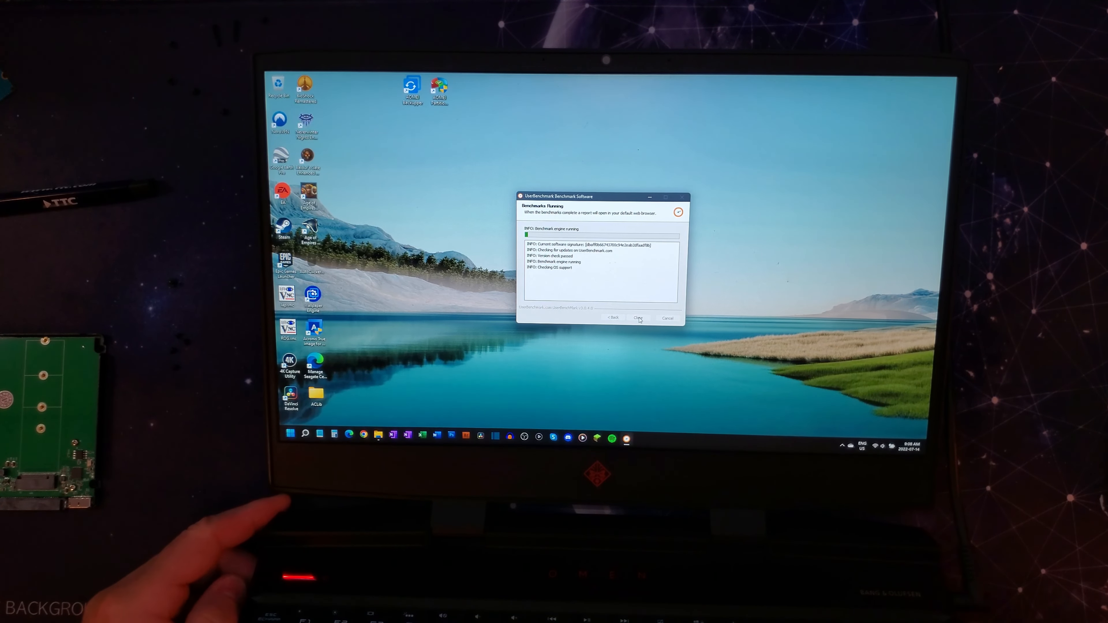
click(636, 317)
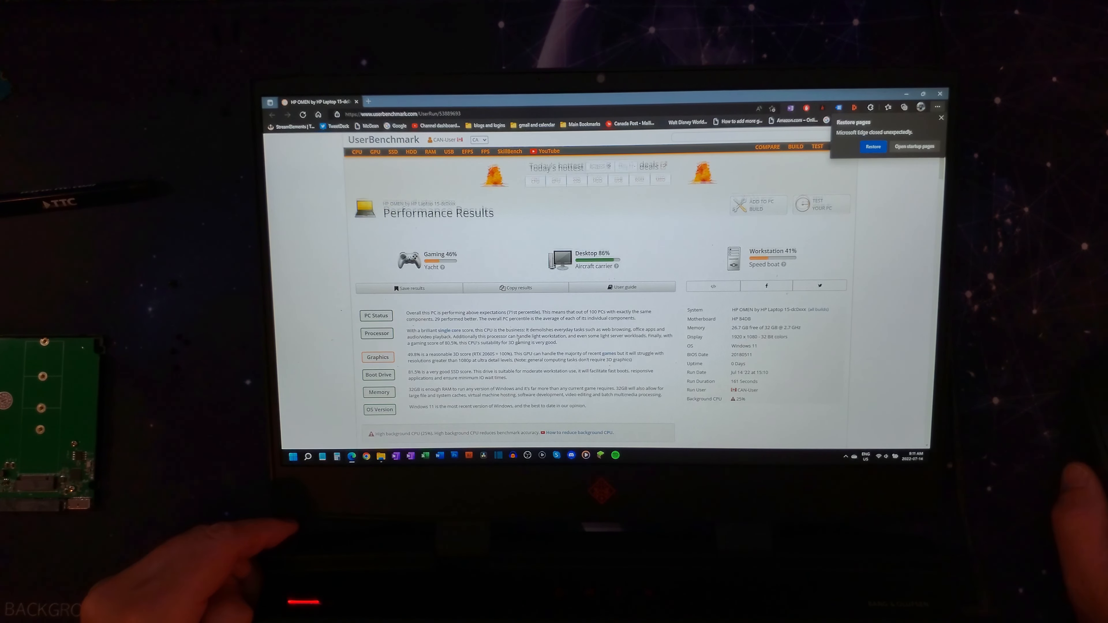
scroll(down, 3)
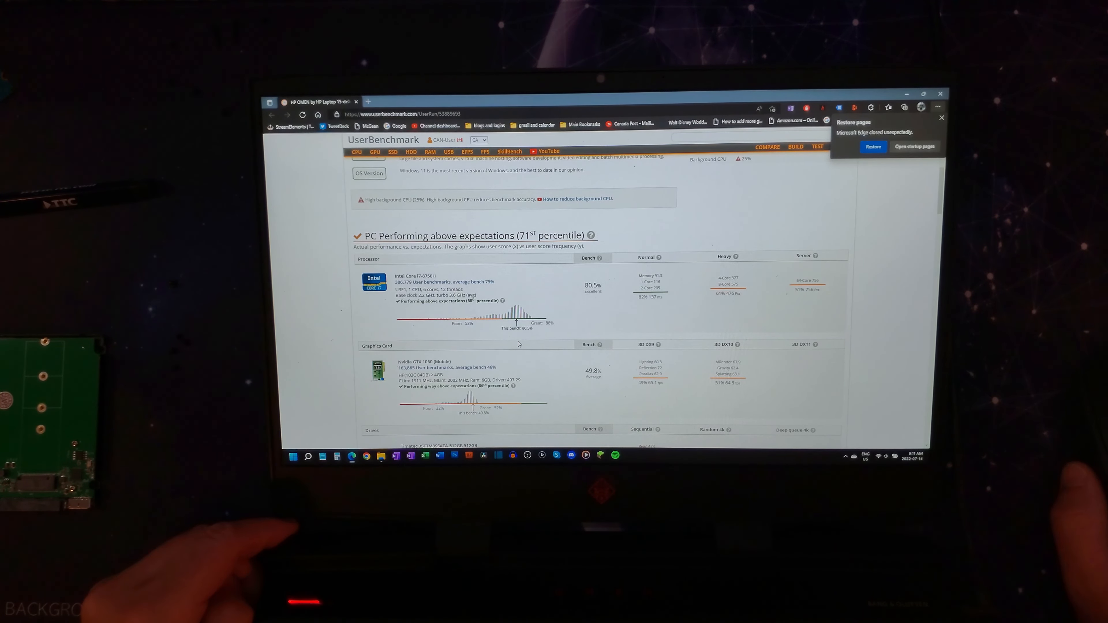
scroll(up, 3)
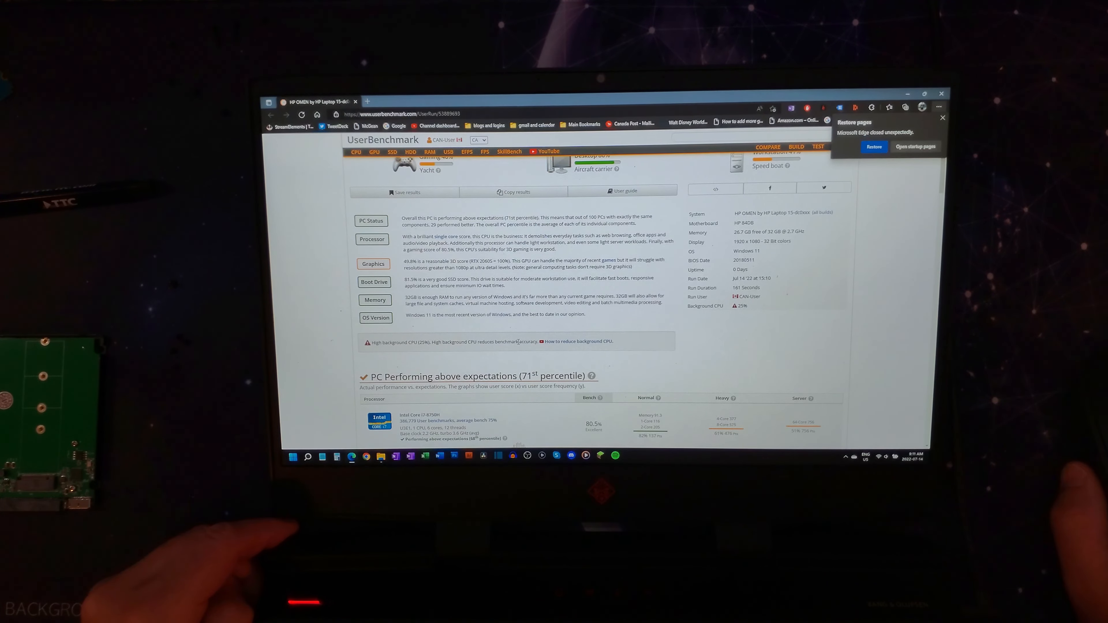
scroll(down, 3)
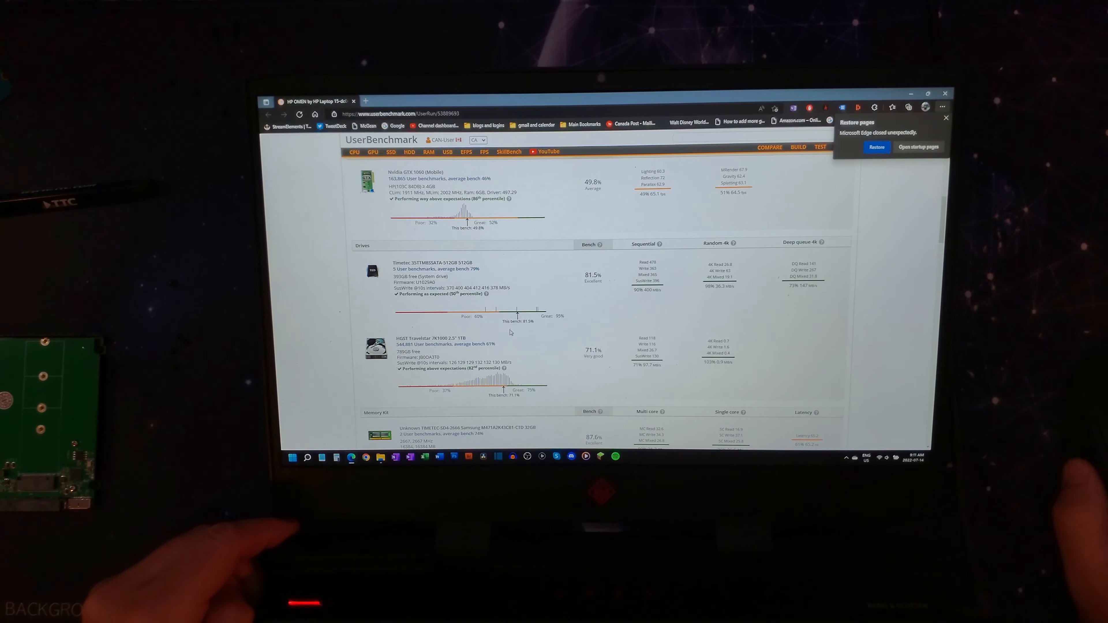
scroll(up, 3)
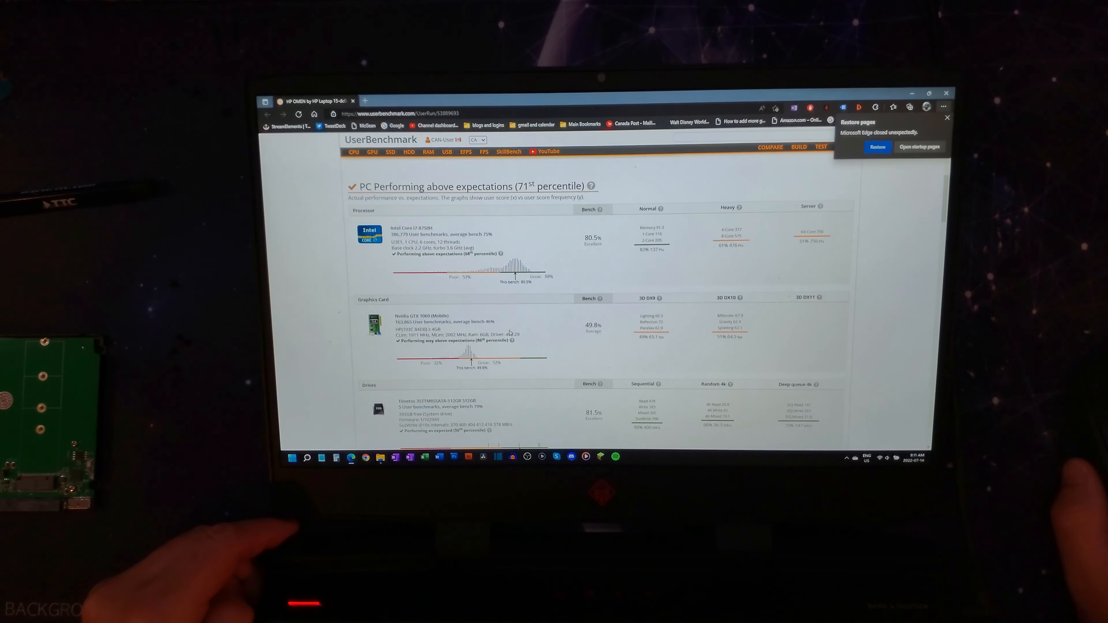
scroll(up, 3)
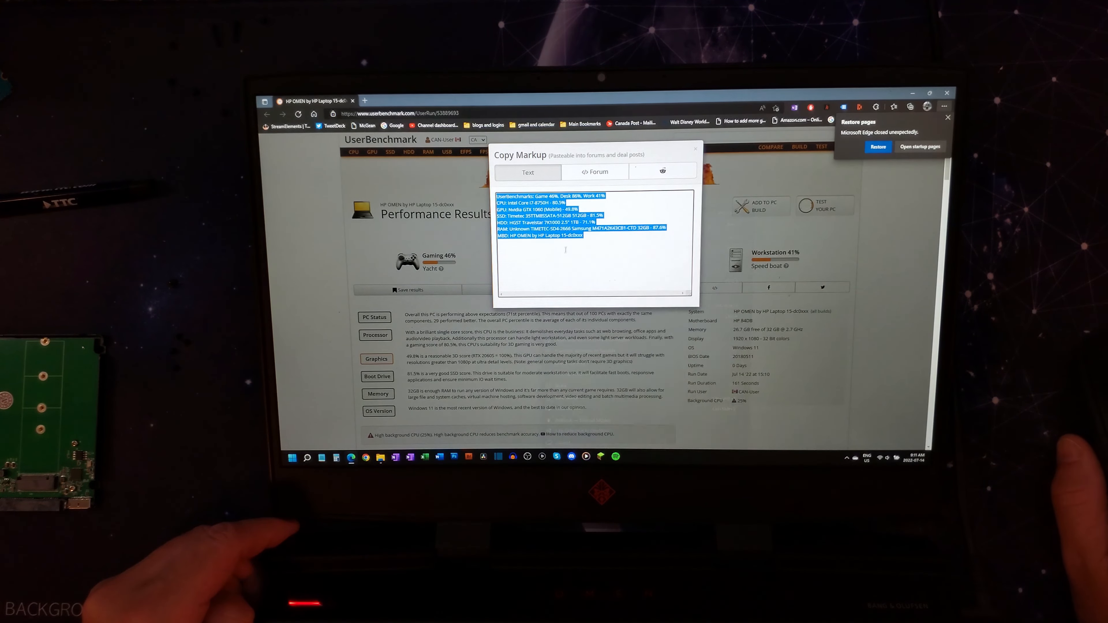
Paste the second run's summary (Game 50%, Desk 89%, Work 43%) below the first on the Benchmark page.
key(ctrl+v)
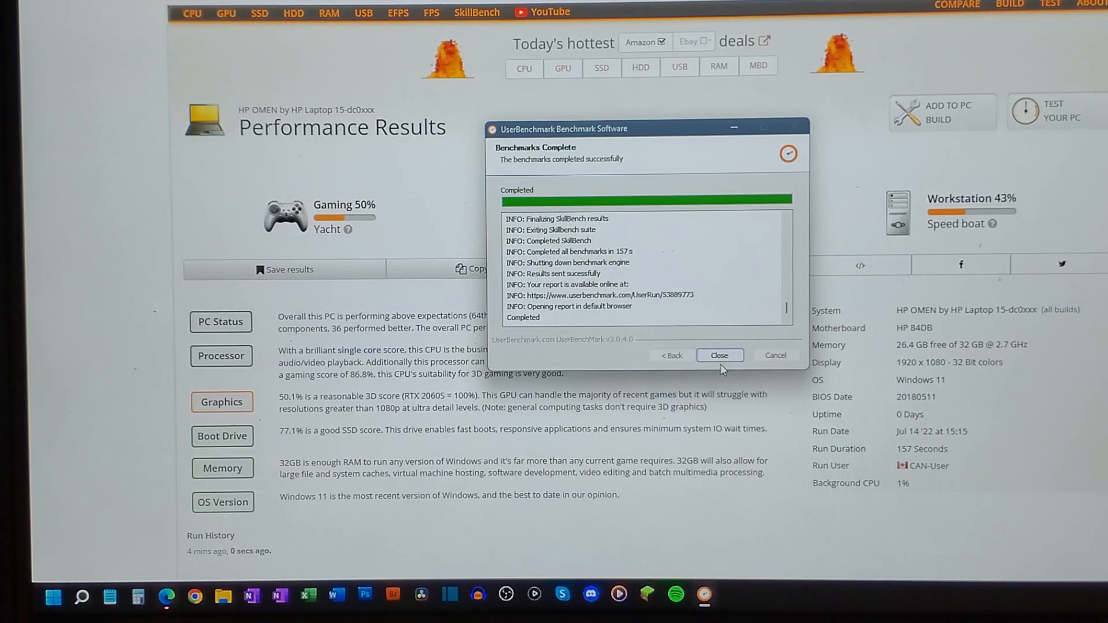
click(718, 355)
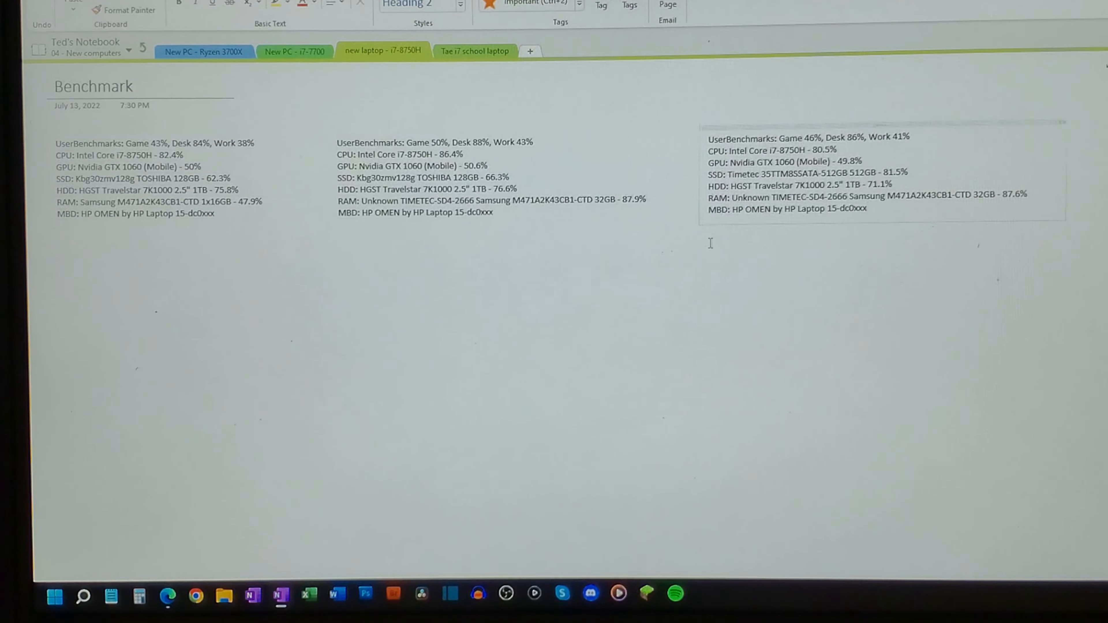
key(ctrl+v)
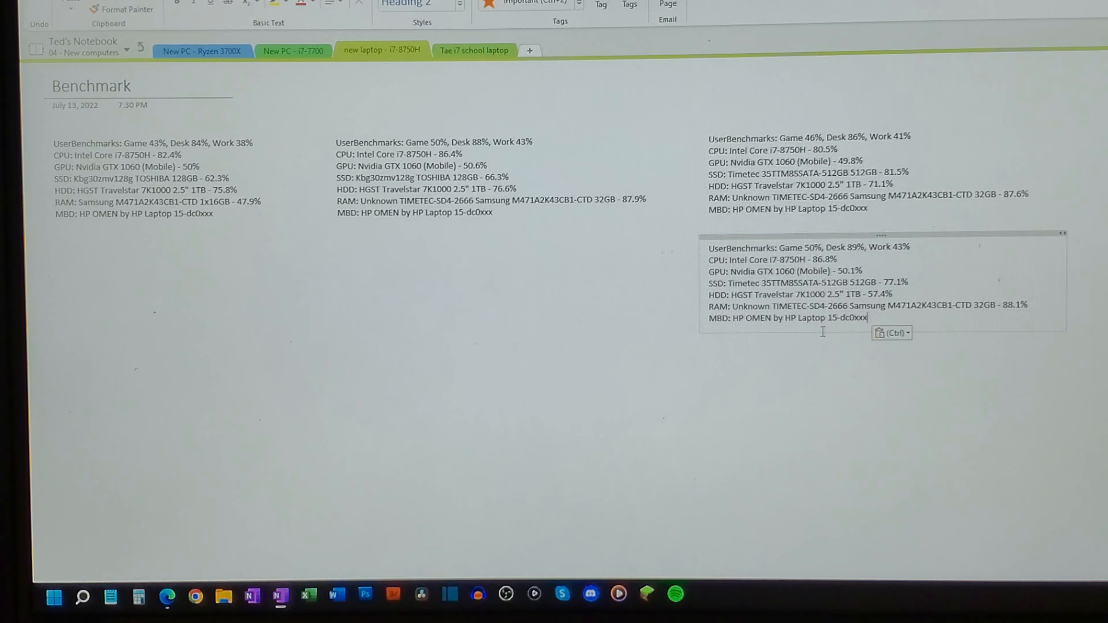